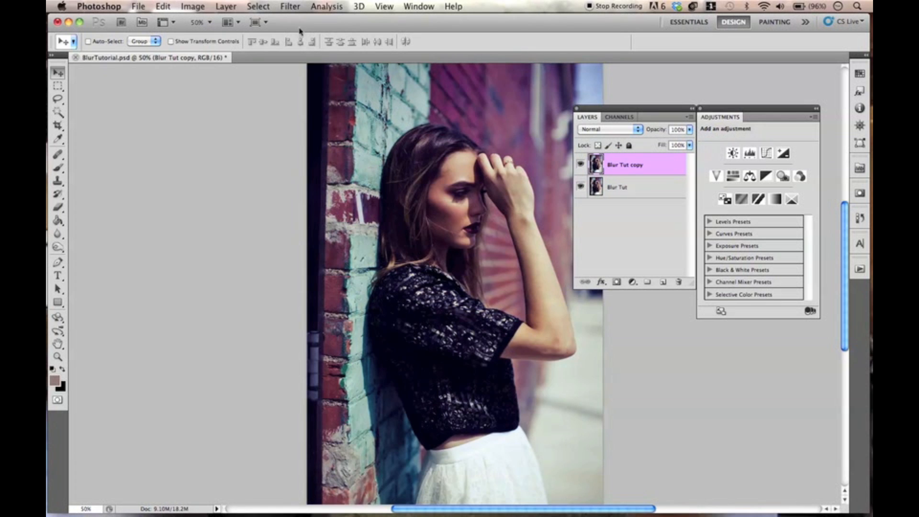
# Step: Apply a Motion Blur at angle 0 and 46 pixels distance to the Blur Tut copy
pyautogui.click(290, 6)
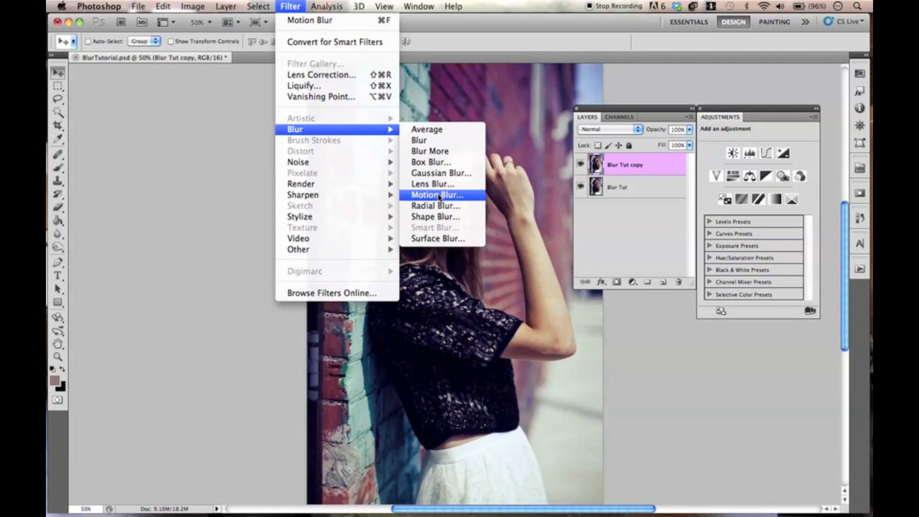
pyautogui.click(436, 195)
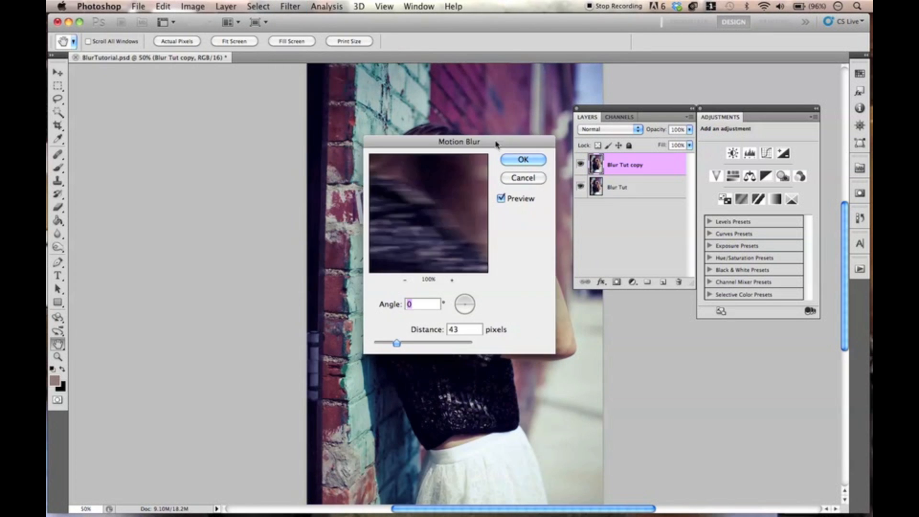
pyautogui.moveTo(459, 141); pyautogui.dragTo(665, 219)
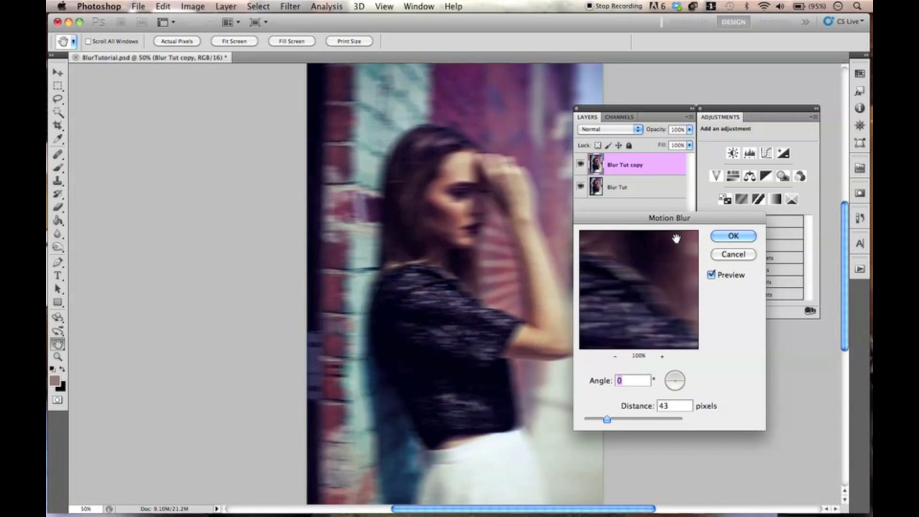
pyautogui.moveTo(669, 241)
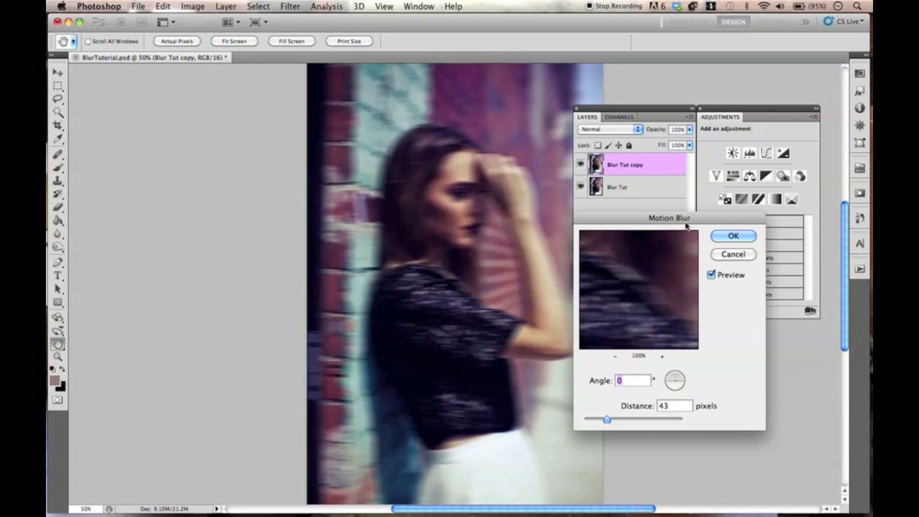
pyautogui.moveTo(607, 419); pyautogui.dragTo(615, 419)
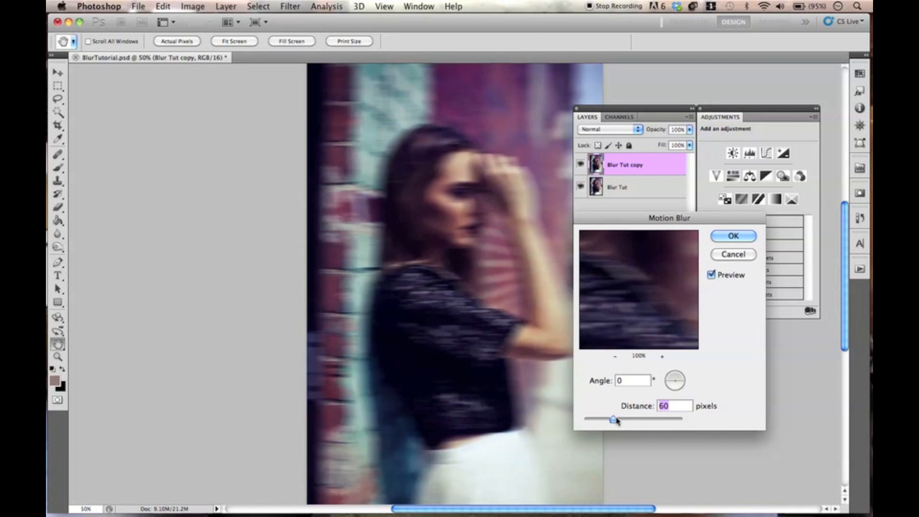
pyautogui.moveTo(617, 419); pyautogui.dragTo(625, 421)
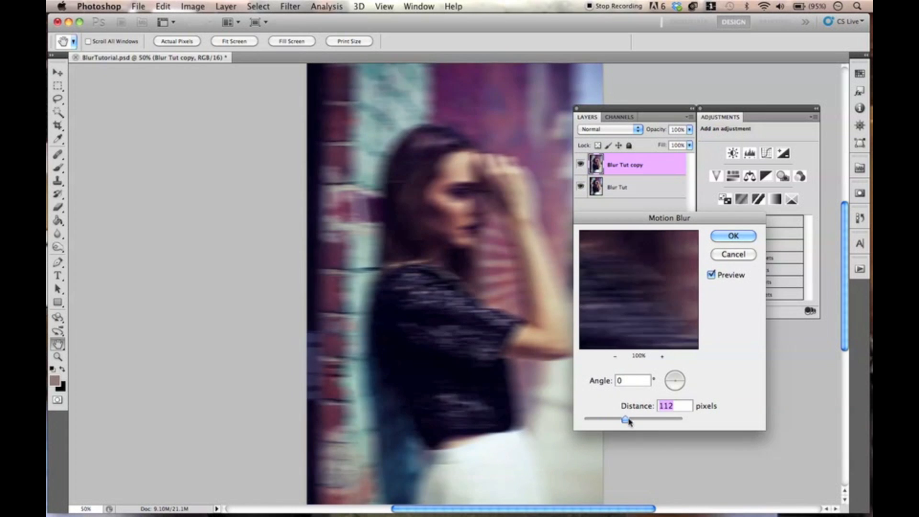
pyautogui.moveTo(626, 420); pyautogui.dragTo(609, 419)
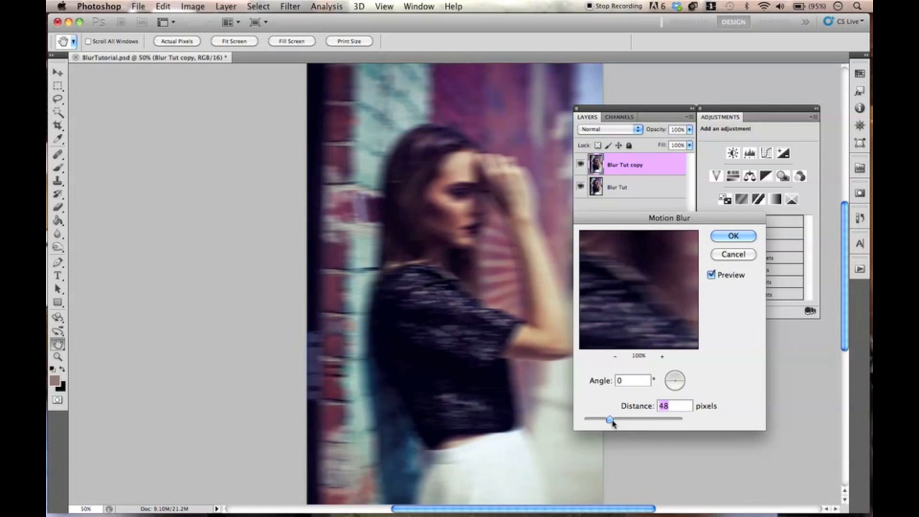
pyautogui.moveTo(609, 418); pyautogui.dragTo(616, 418)
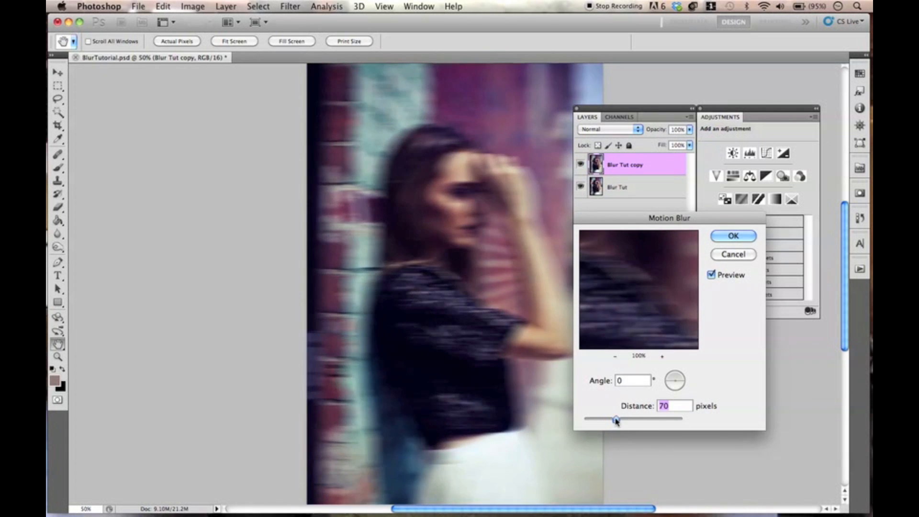
pyautogui.moveTo(615, 420); pyautogui.dragTo(609, 420)
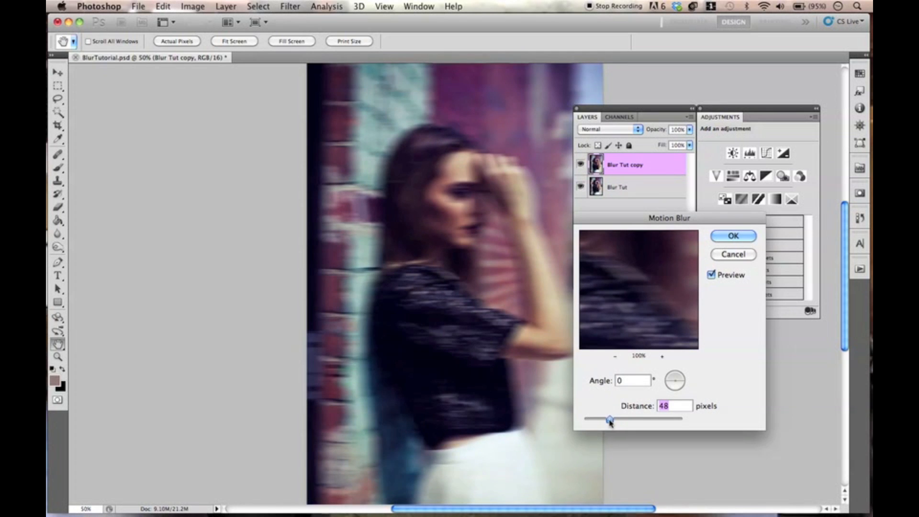
pyautogui.moveTo(609, 418); pyautogui.dragTo(608, 419)
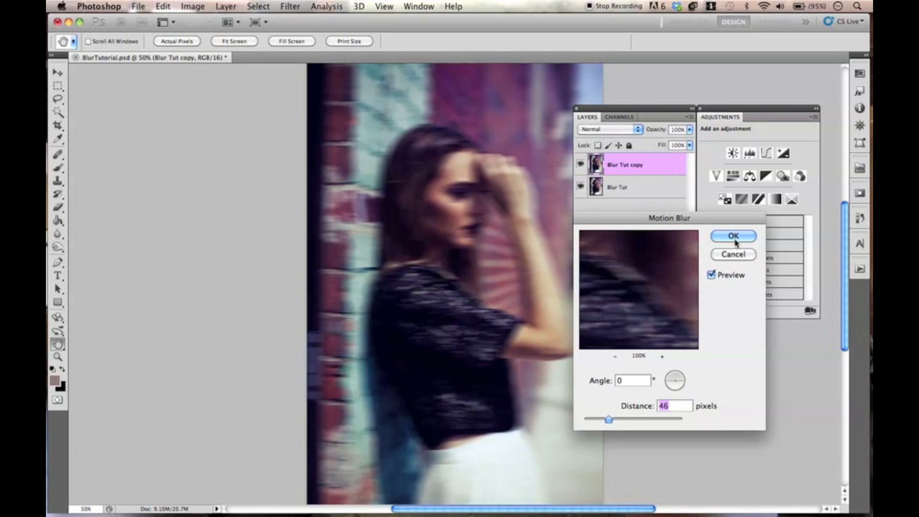
pyautogui.click(734, 236)
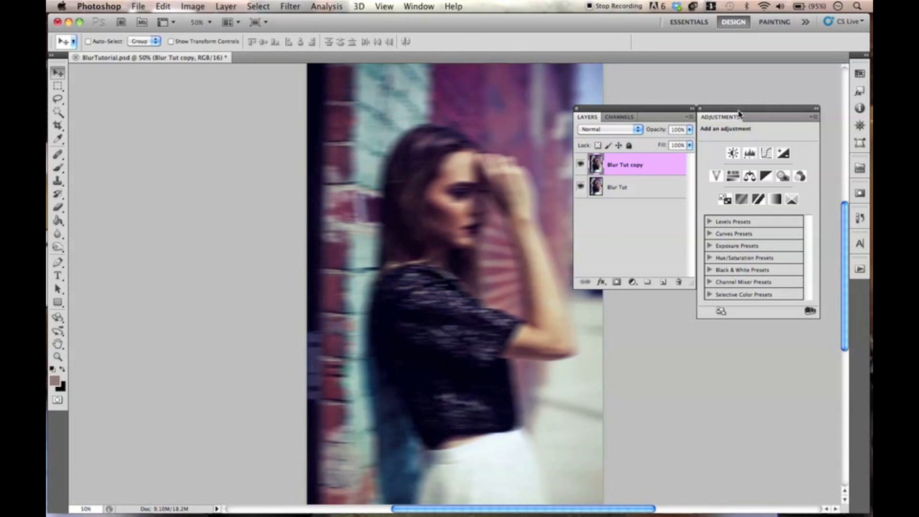
pyautogui.moveTo(514, 203)
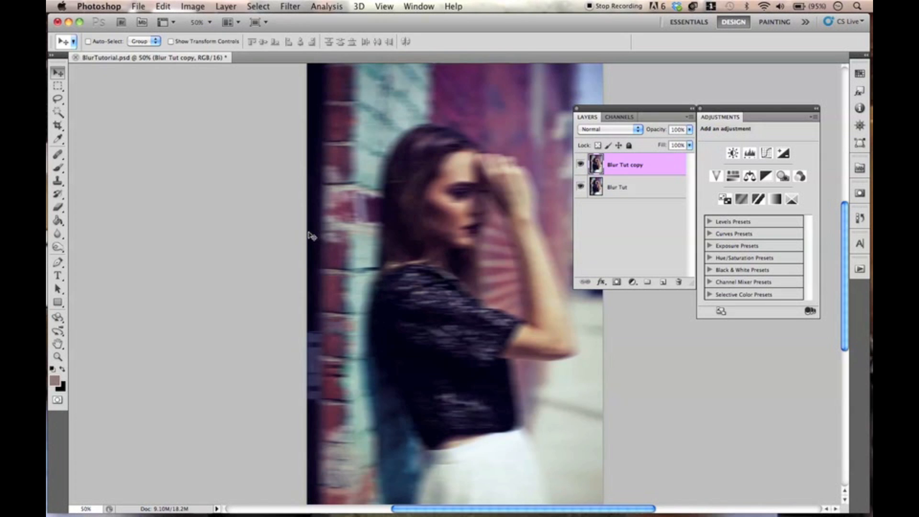
pyautogui.moveTo(627, 165)
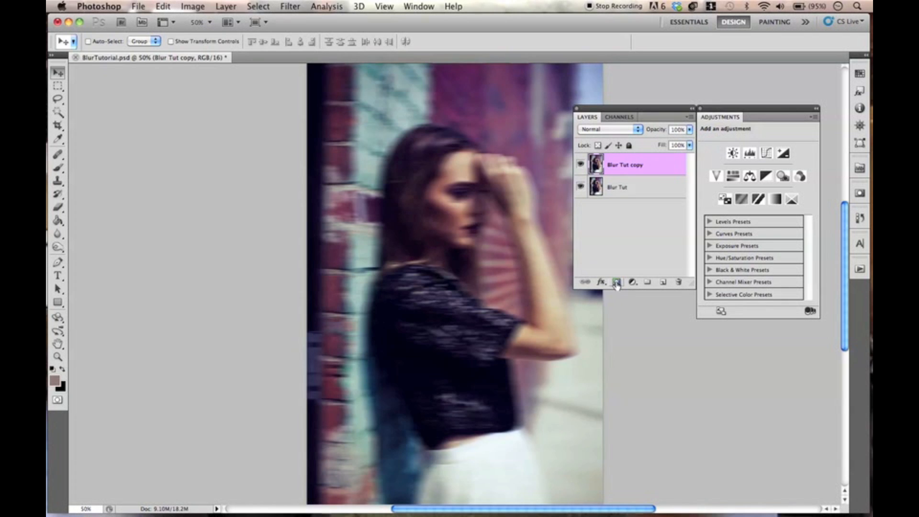
# Step: Add an inverted black layer mask to the Blur Tut copy and select the Brush tool
pyautogui.click(616, 282)
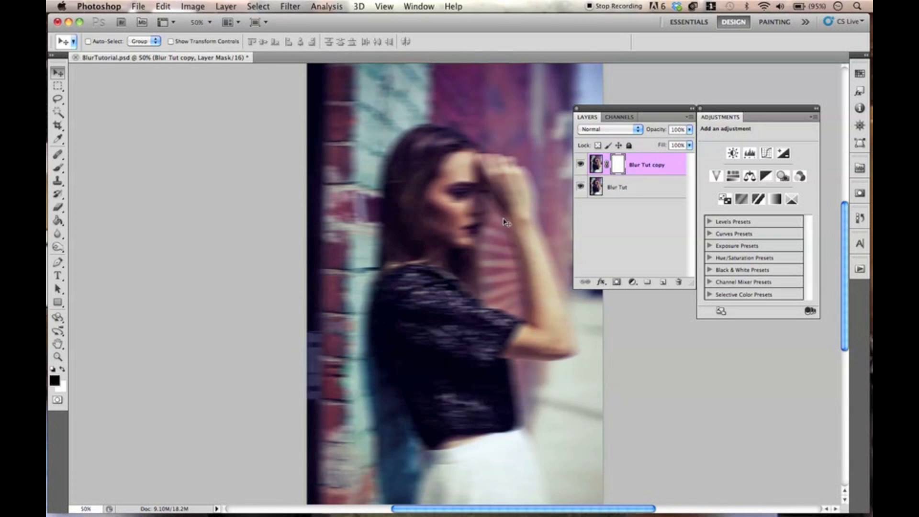
pyautogui.moveTo(280, 277)
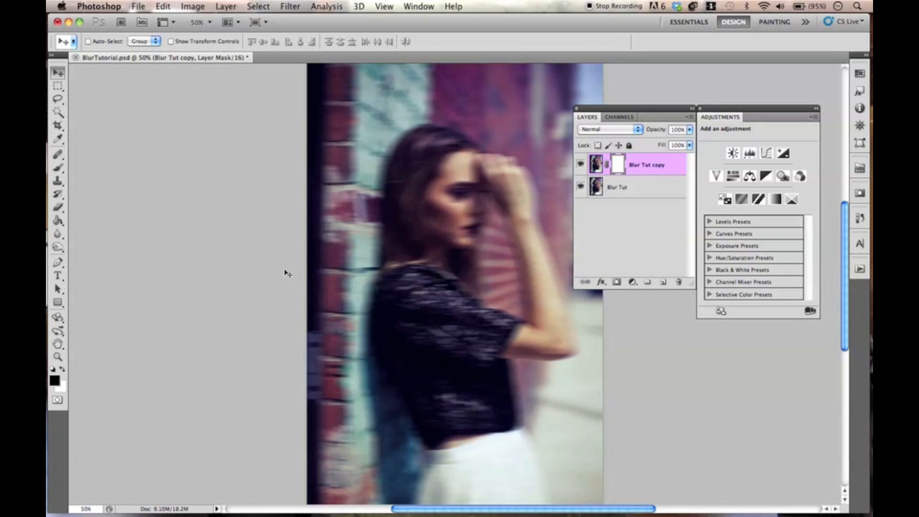
pyautogui.click(617, 164)
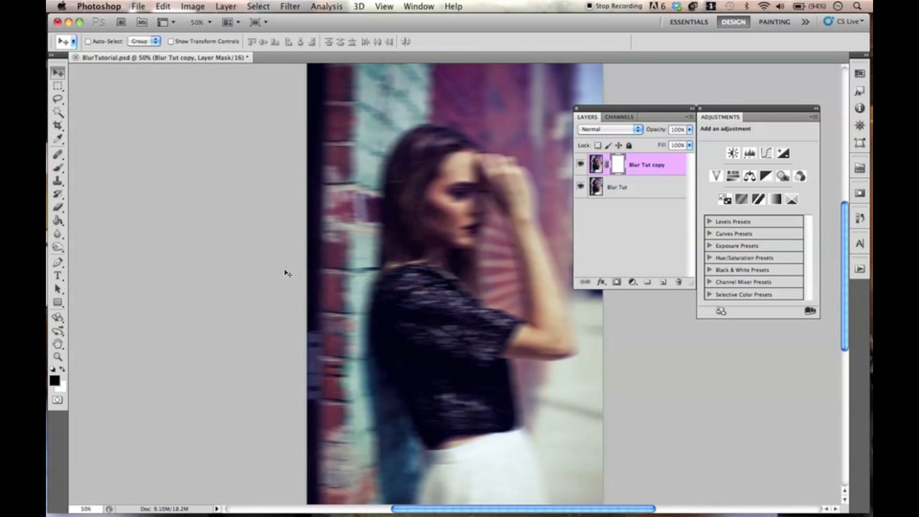
pyautogui.click(618, 164)
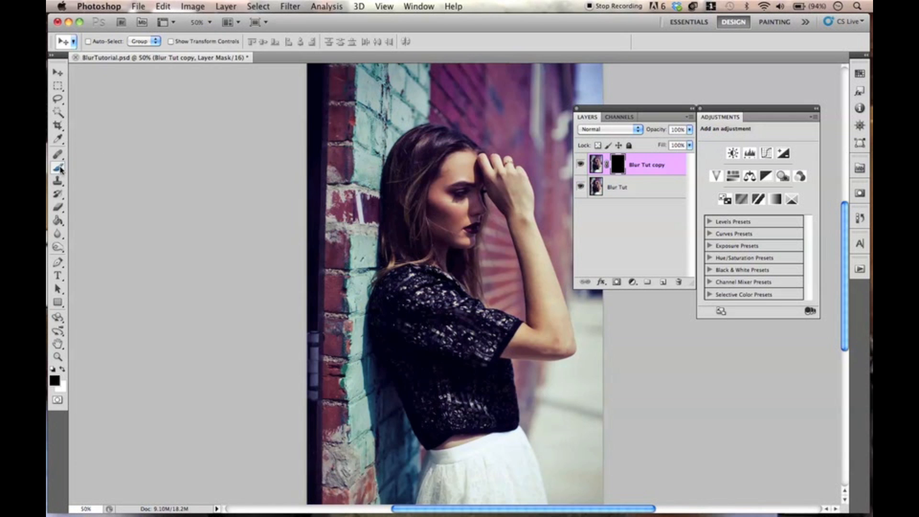
pyautogui.click(57, 167)
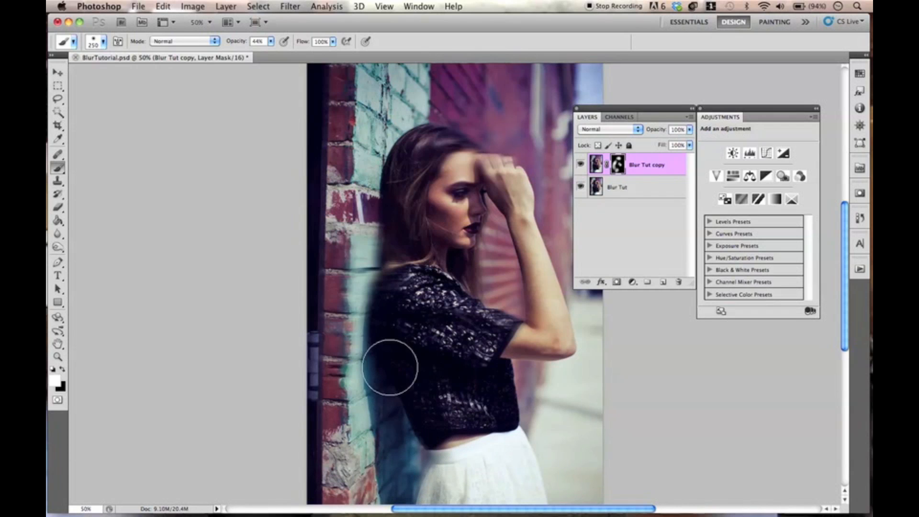
# Step: Paint white at 44% opacity over the wall and the background behind her arm
pyautogui.moveTo(390, 366); pyautogui.dragTo(525, 67)
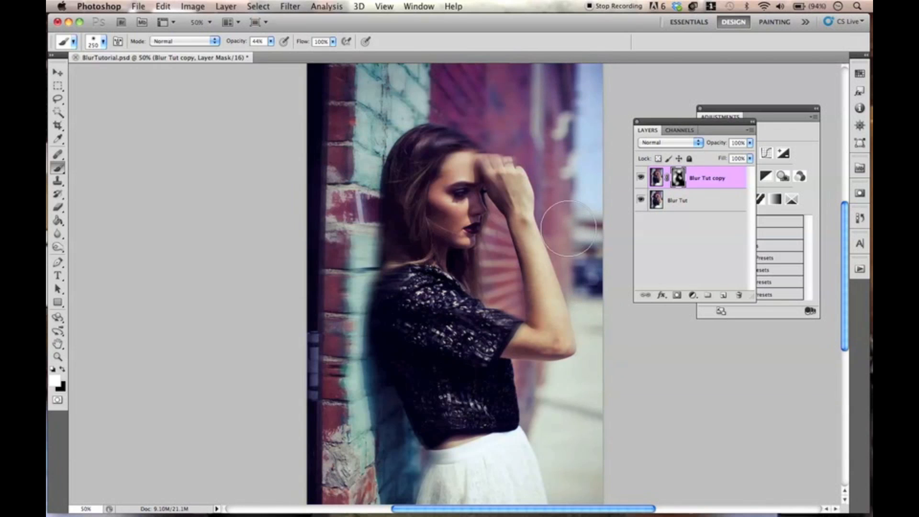
pyautogui.moveTo(566, 229); pyautogui.dragTo(523, 422)
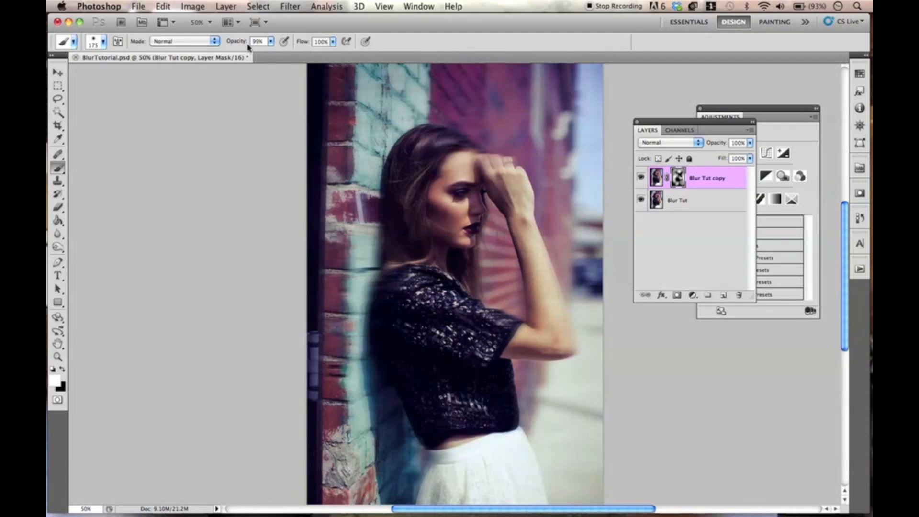
# Step: Lower brush opacity to 33% and paint black on the mask over the woman
pyautogui.click(460, 305)
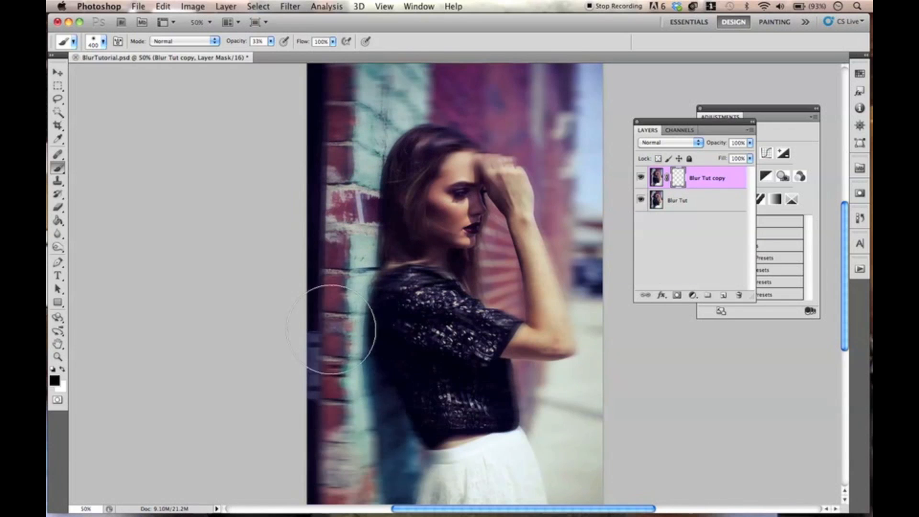
pyautogui.moveTo(334, 331); pyautogui.dragTo(378, 325)
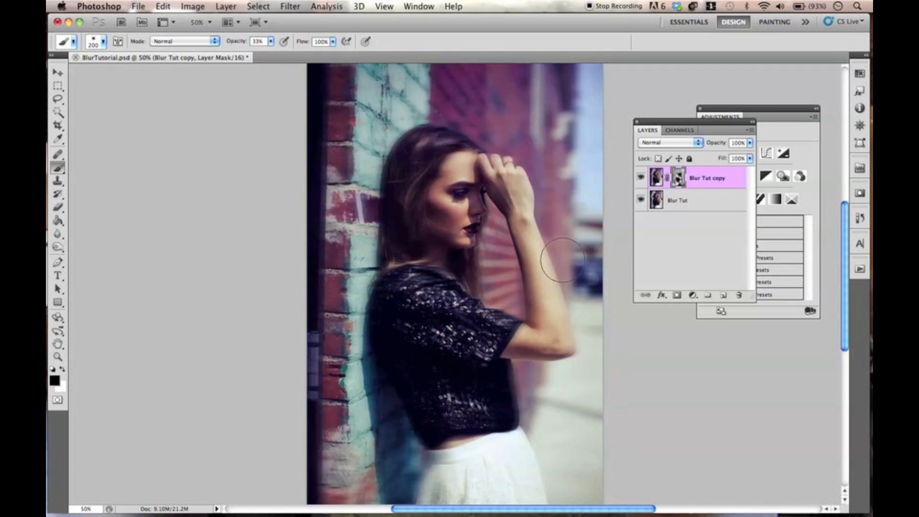
pyautogui.moveTo(164, 172)
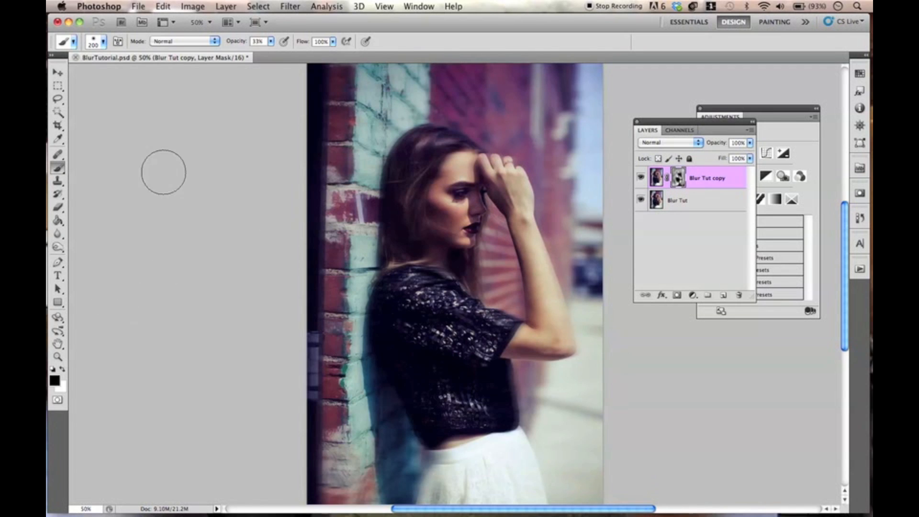
pyautogui.moveTo(261, 69)
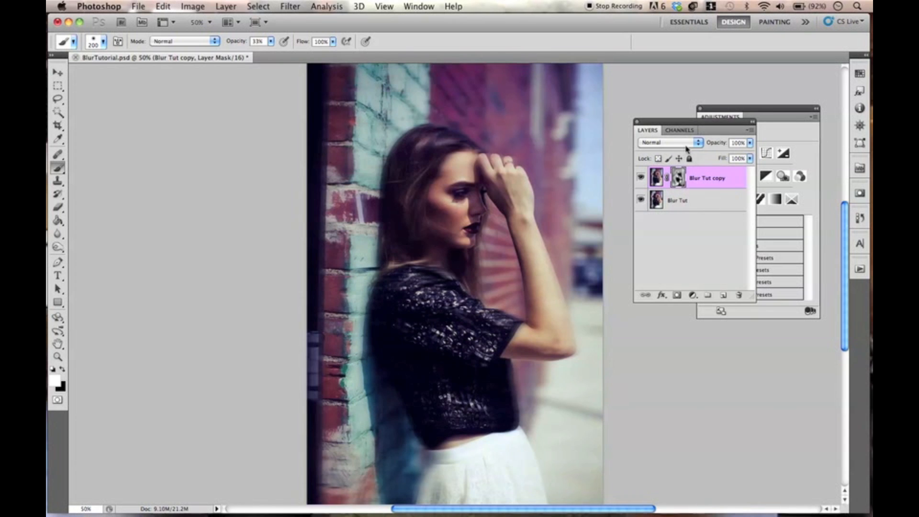
# Step: Compare Lighten, Soft Light and other blend modes on the blurred copy, toggling its visibility
pyautogui.click(671, 142)
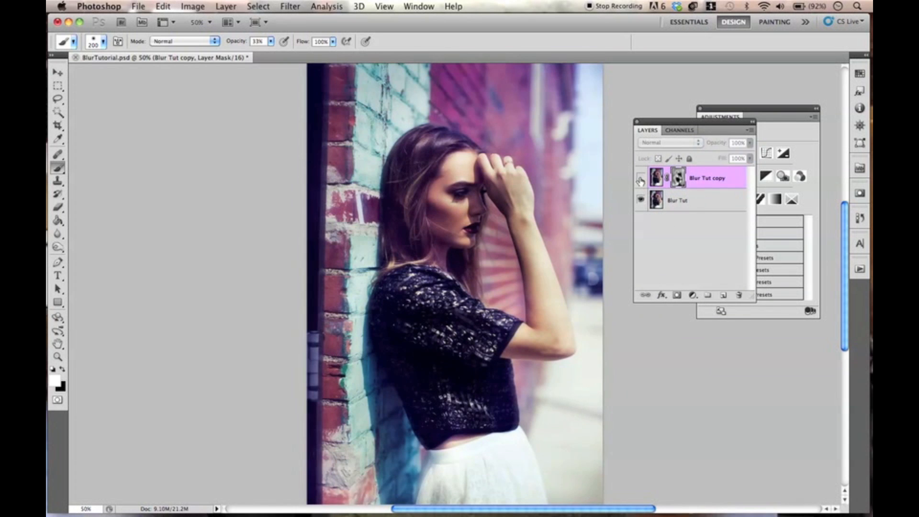
pyautogui.click(670, 142)
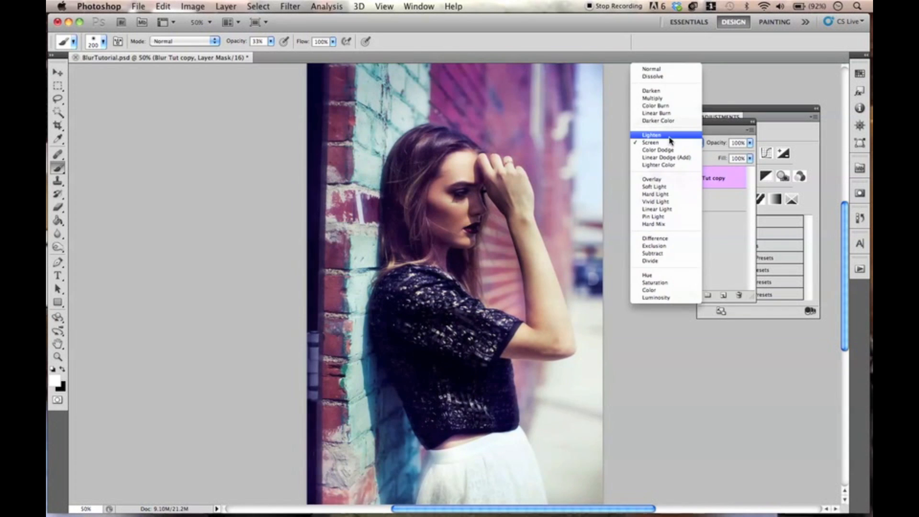
pyautogui.click(651, 134)
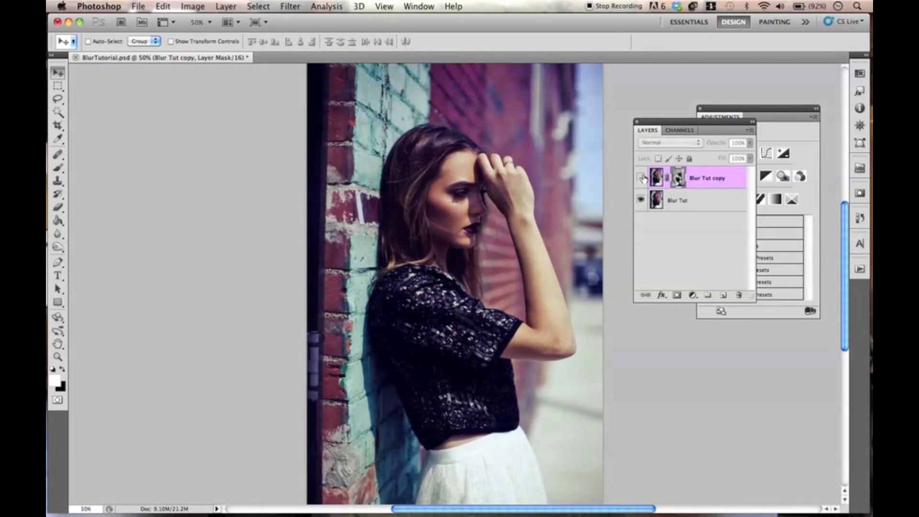
pyautogui.click(670, 142)
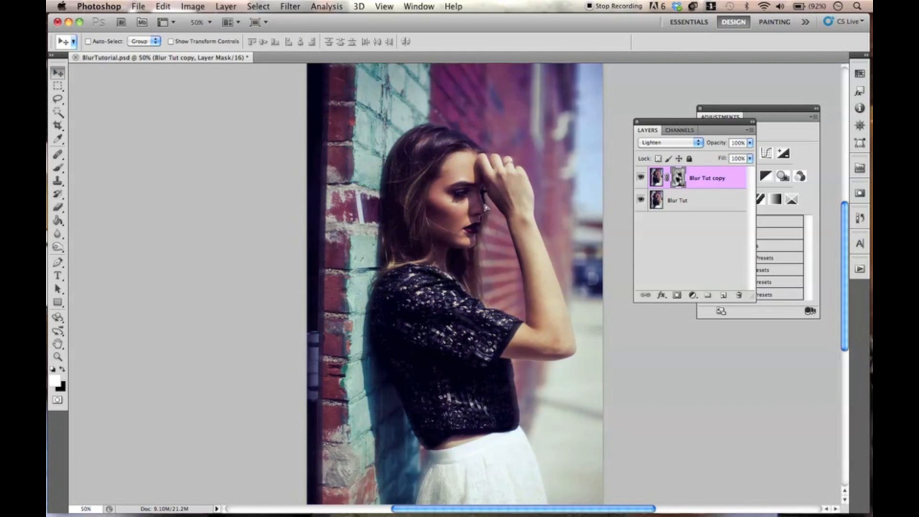
pyautogui.moveTo(519, 204)
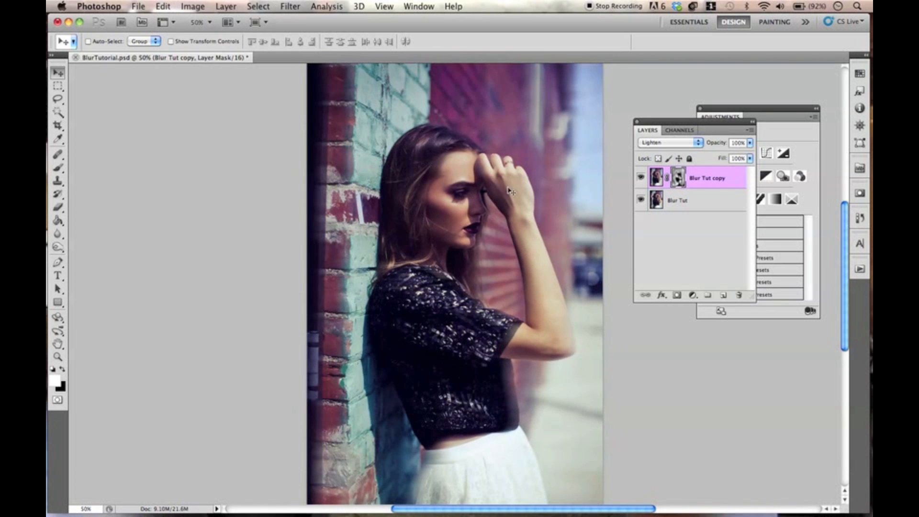
pyautogui.click(668, 143)
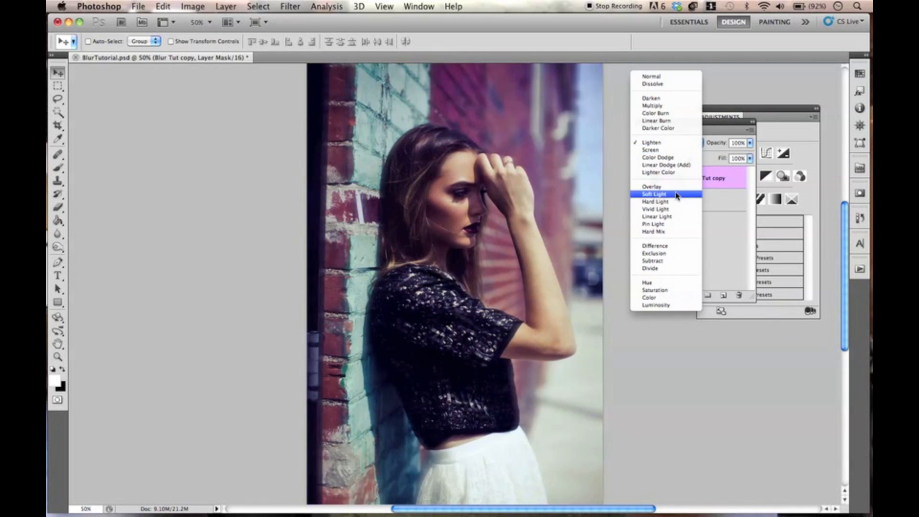
pyautogui.click(653, 194)
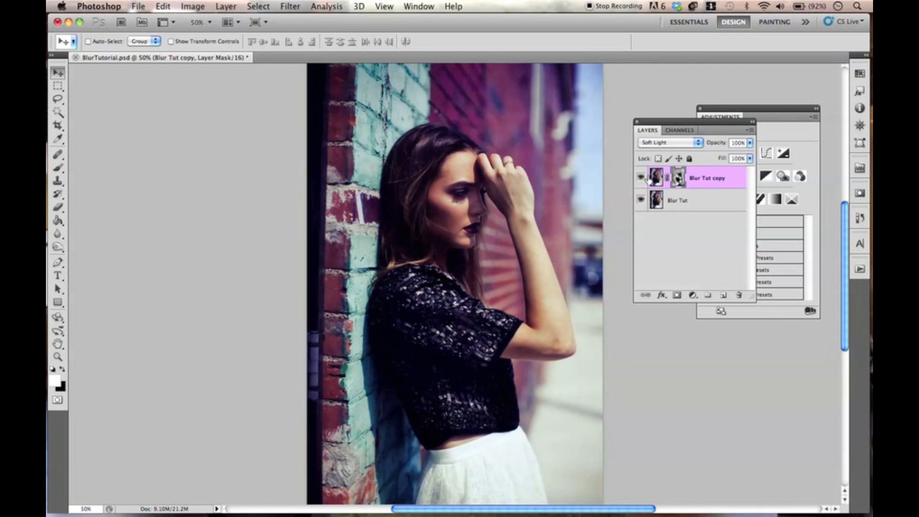
pyautogui.click(668, 143)
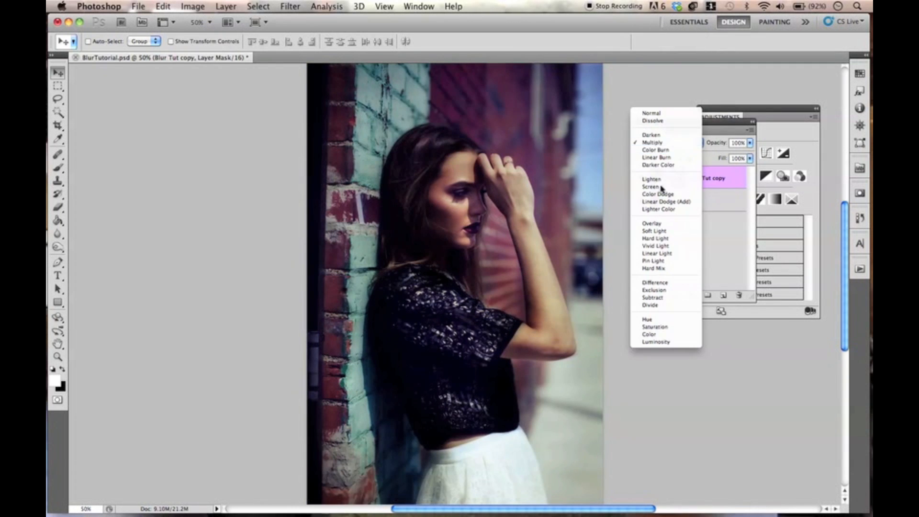
pyautogui.moveTo(650, 187)
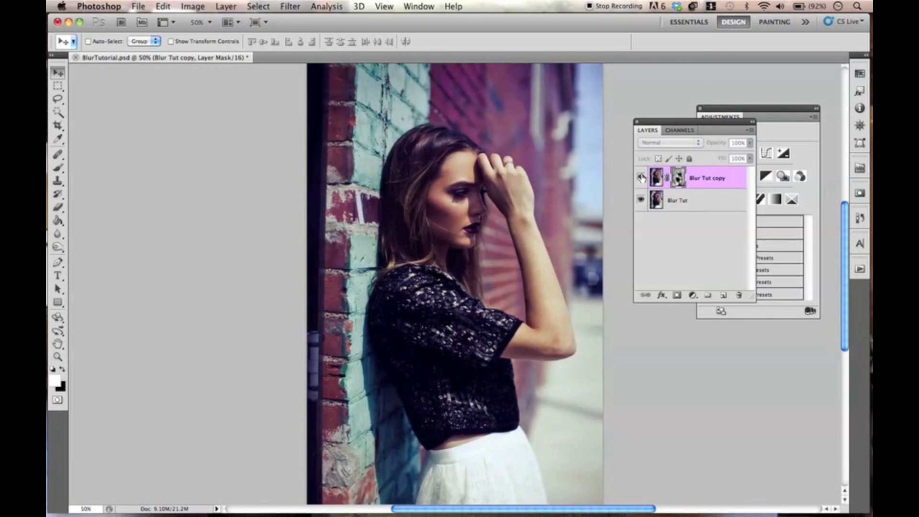
pyautogui.click(670, 141)
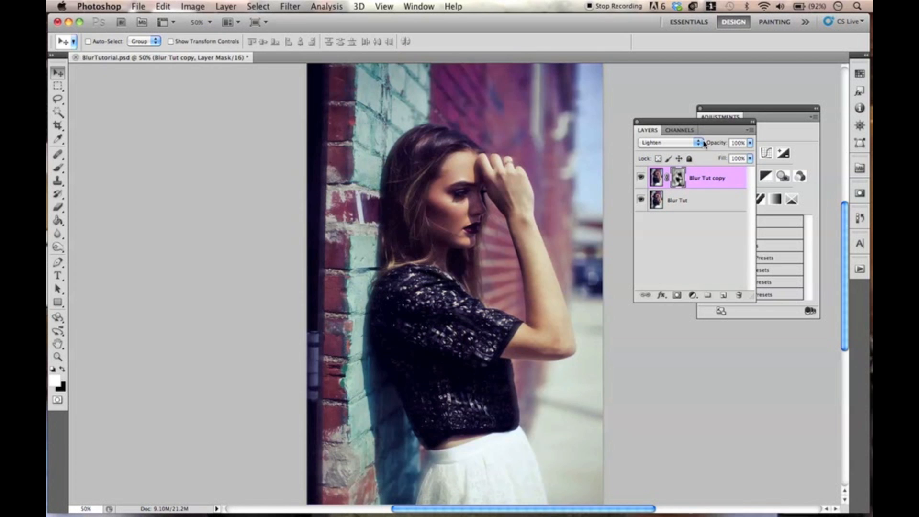
# Step: Set the blurred copy back to Normal blending and open the Adjustments panel beside Layers
pyautogui.click(668, 142)
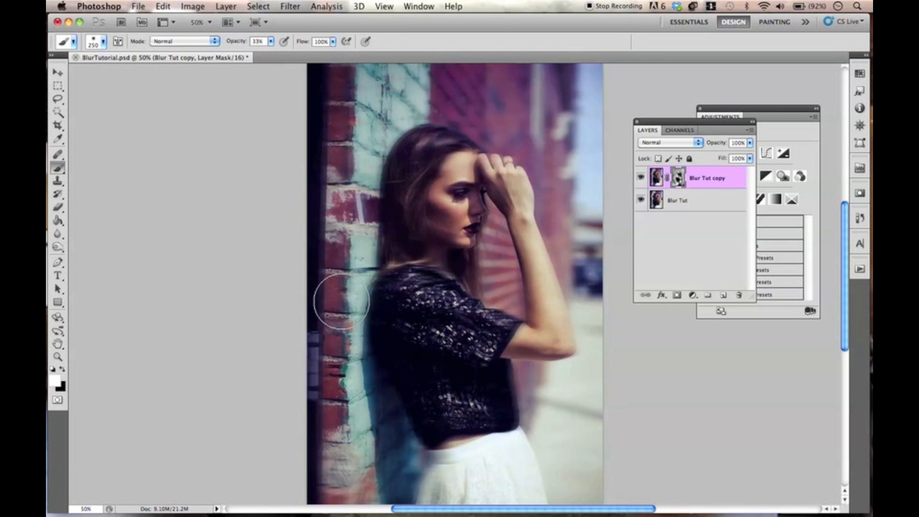
pyautogui.click(57, 72)
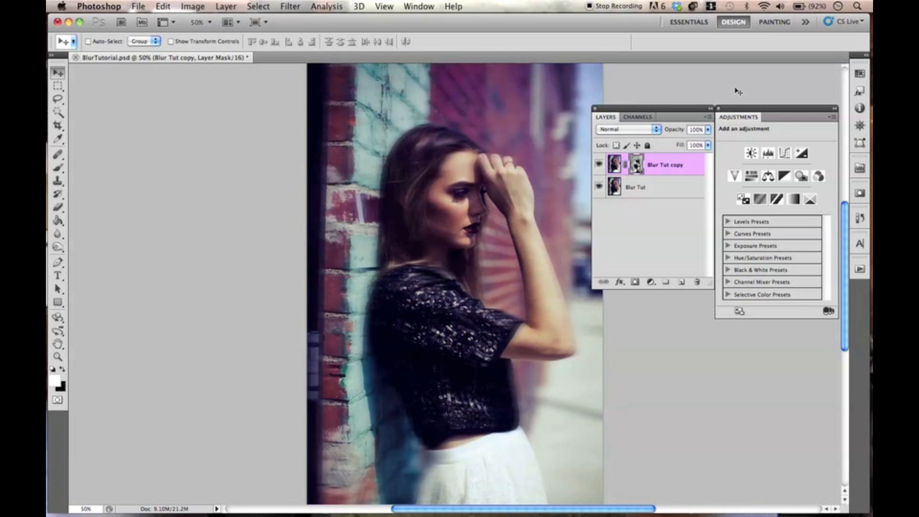
pyautogui.moveTo(190, 218)
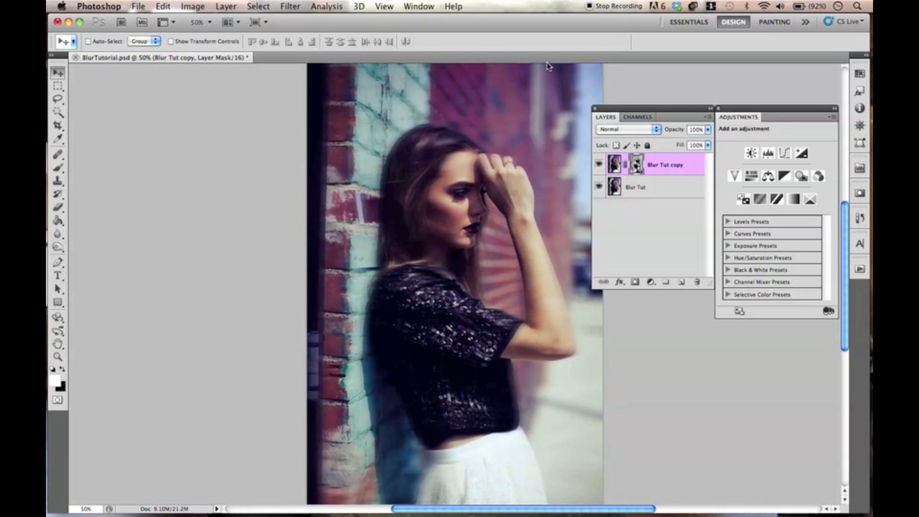
pyautogui.moveTo(214, 320)
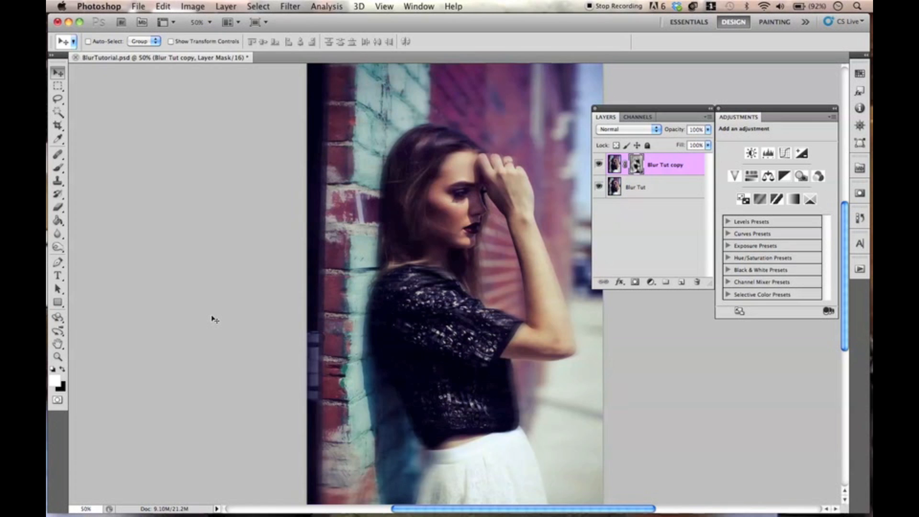